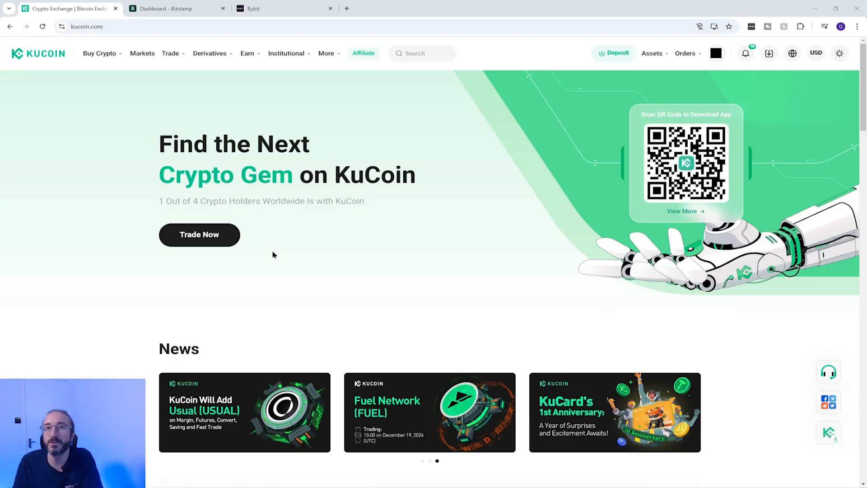
# - Go to Assets and start a crypto withdrawal, reaching the Withdraw Crypto form
pyautogui.click(652, 53)
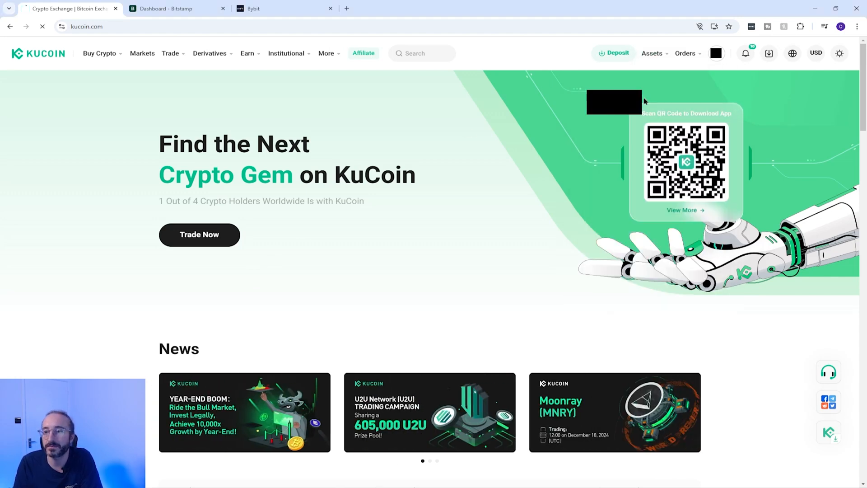
pyautogui.click(652, 54)
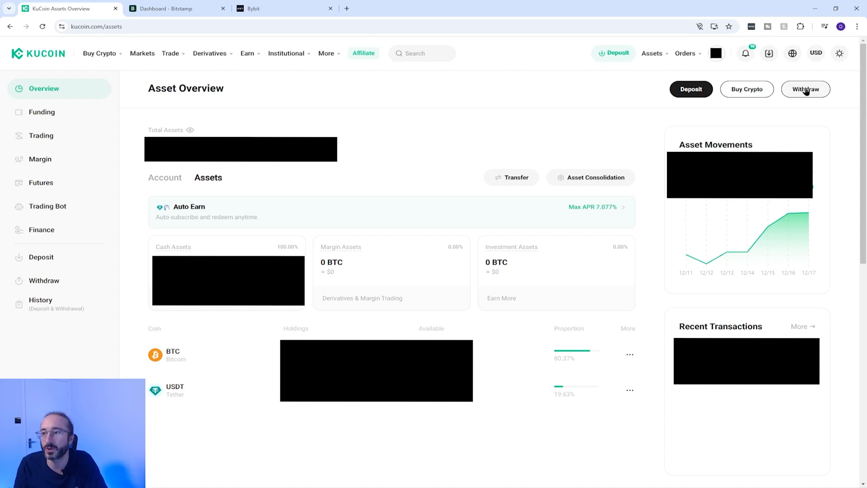
pyautogui.click(804, 89)
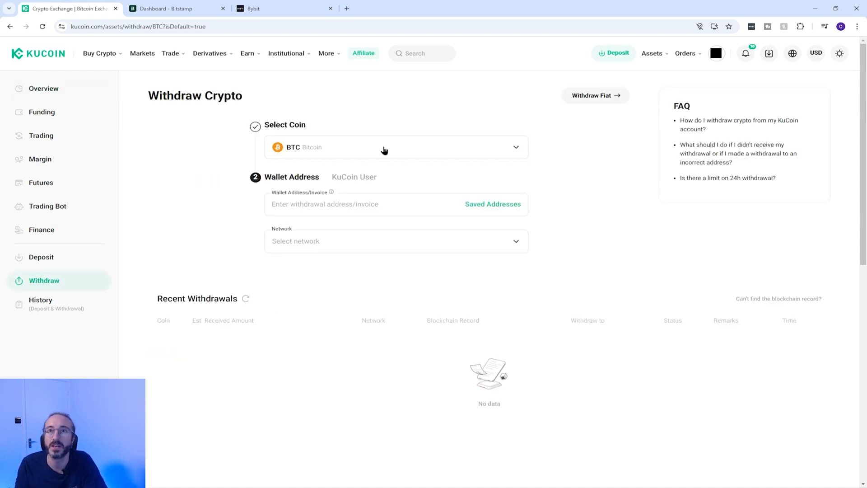
# - Choose USDT (Tether) from the Select Coin dialog as the coin to withdraw
pyautogui.click(384, 147)
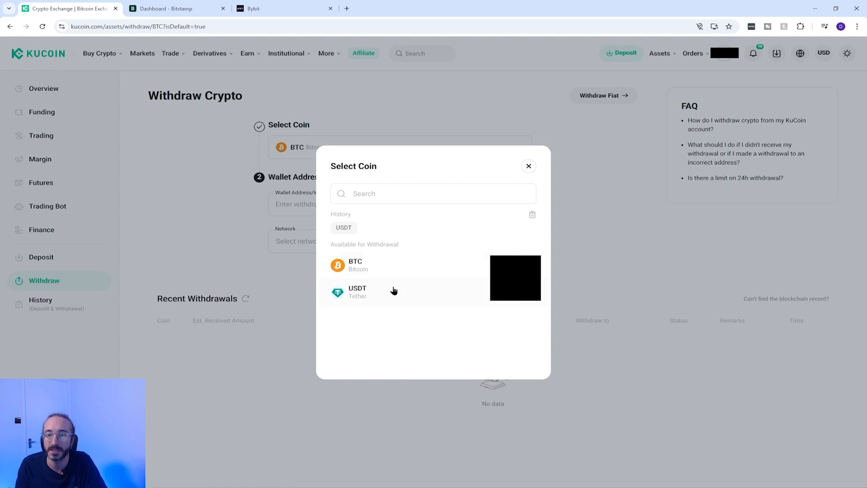
pyautogui.click(357, 292)
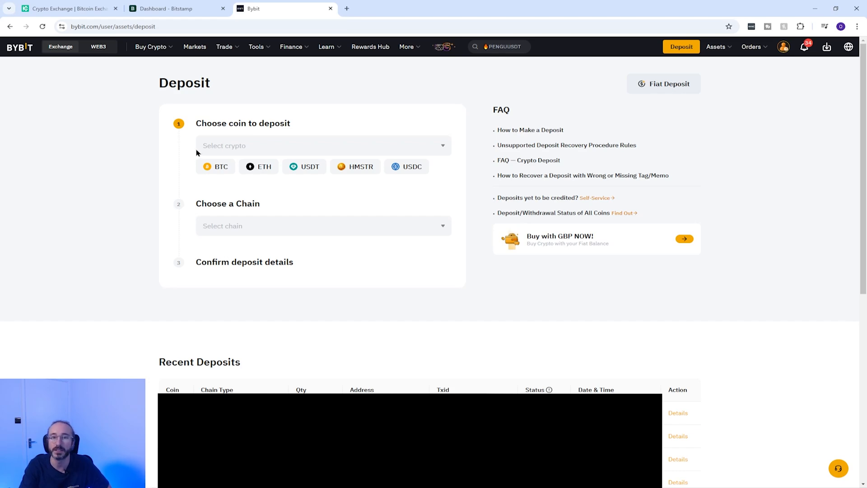
pyautogui.moveTo(302, 171)
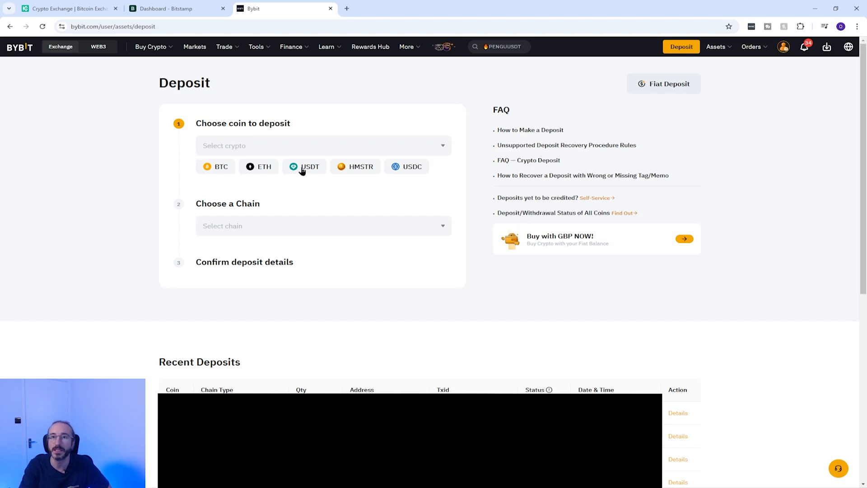
# - Pick the USDT quick-pick chip as the Bybit deposit coin
pyautogui.click(305, 166)
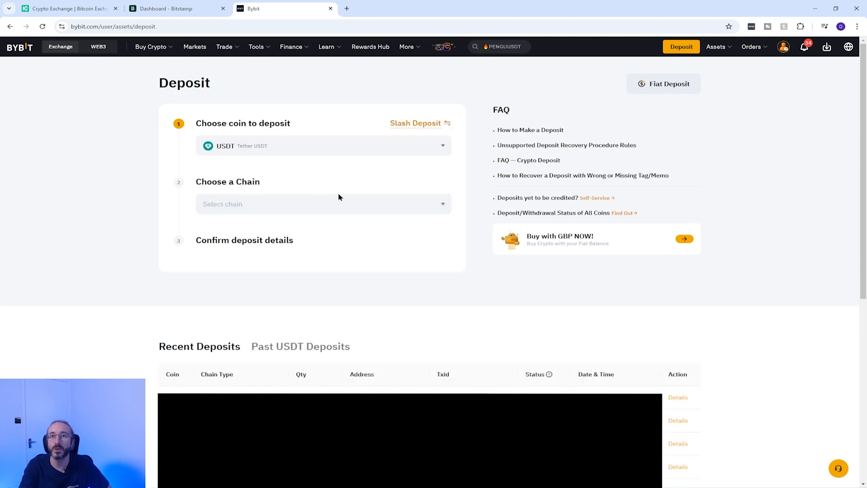
pyautogui.moveTo(333, 197)
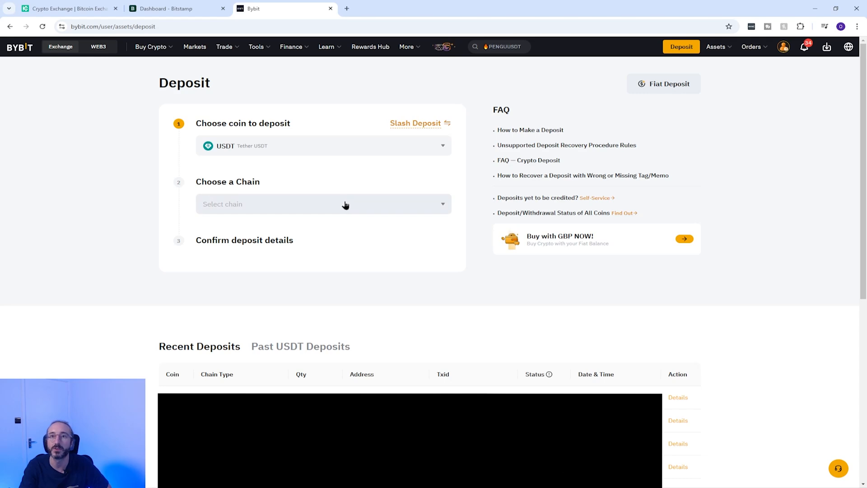
# - Back on KuCoin, choose SOL Solana(sol) as the USDT withdrawal network
pyautogui.click(66, 8)
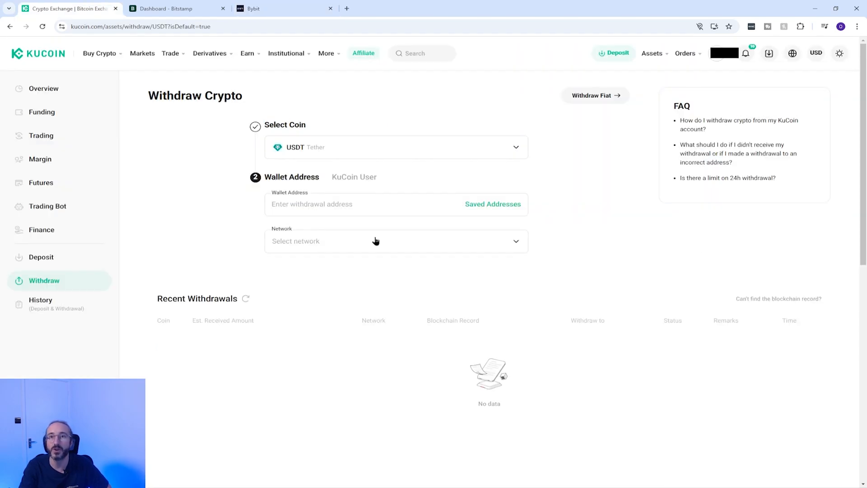
pyautogui.click(395, 240)
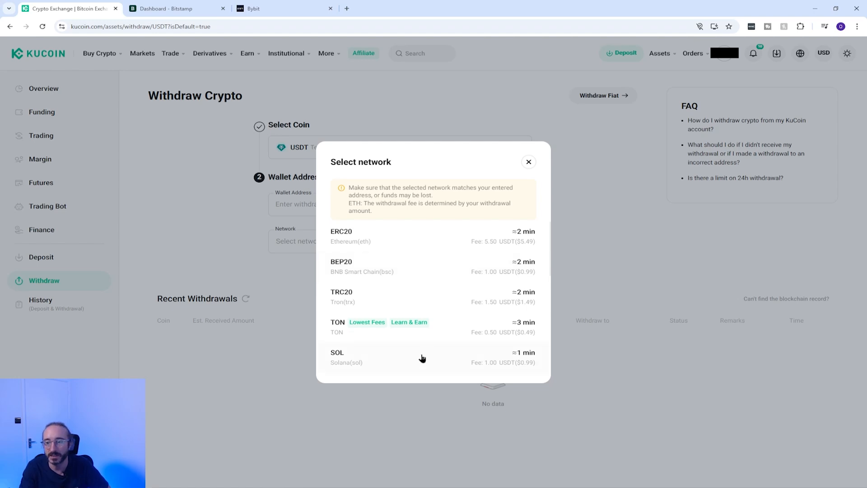
pyautogui.click(284, 8)
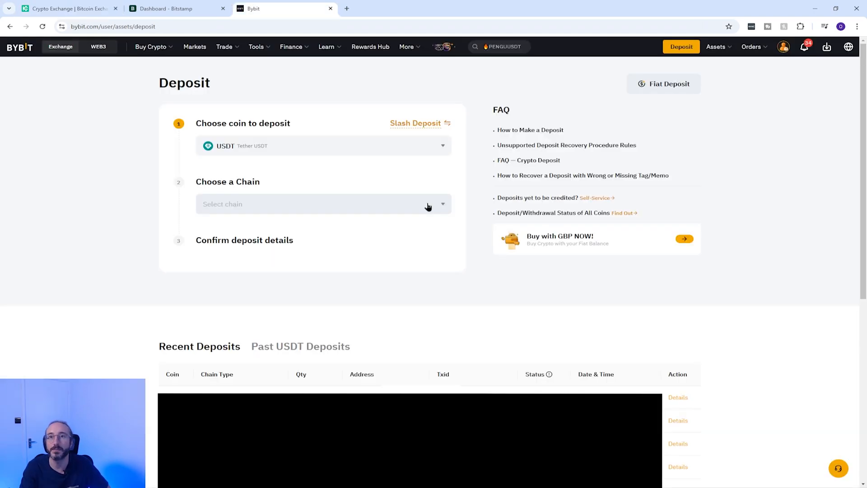
# - Select the SOL chain on Bybit and acknowledge the warning to reveal the USDT deposit address
pyautogui.click(322, 203)
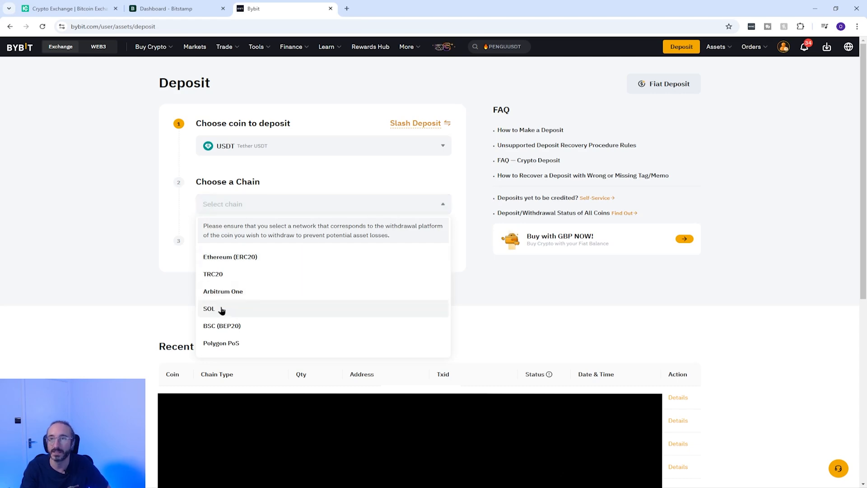
pyautogui.click(208, 308)
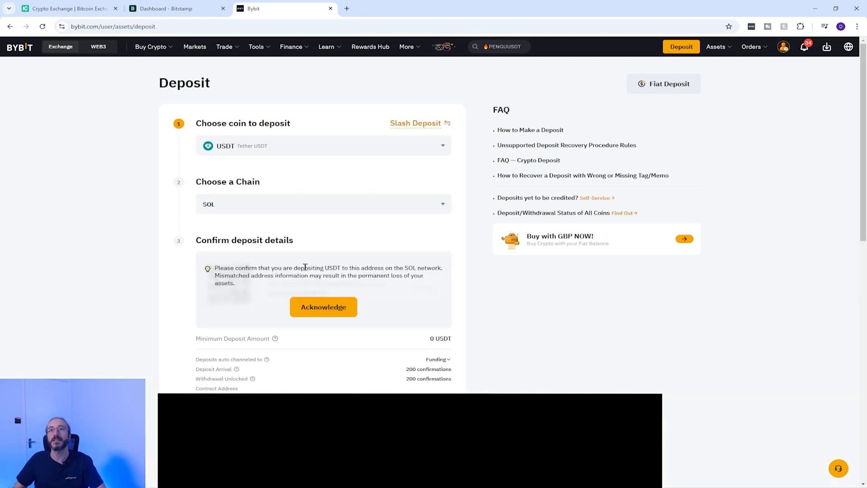
pyautogui.click(323, 307)
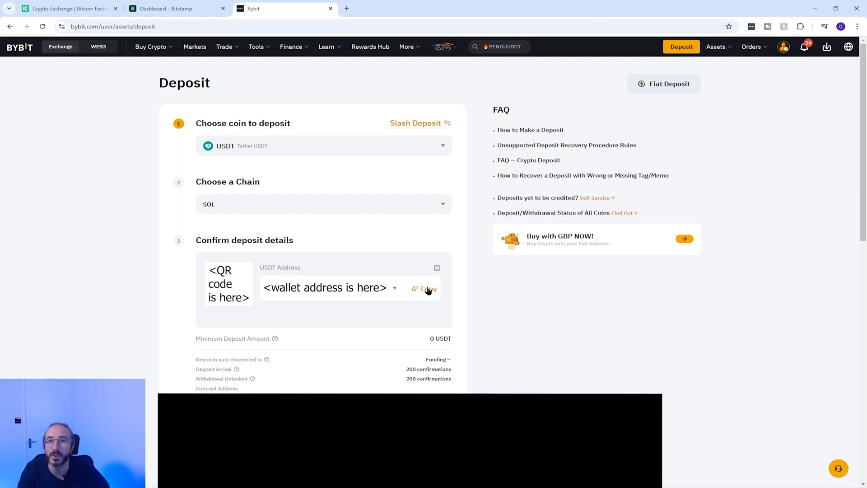
pyautogui.moveTo(371, 346)
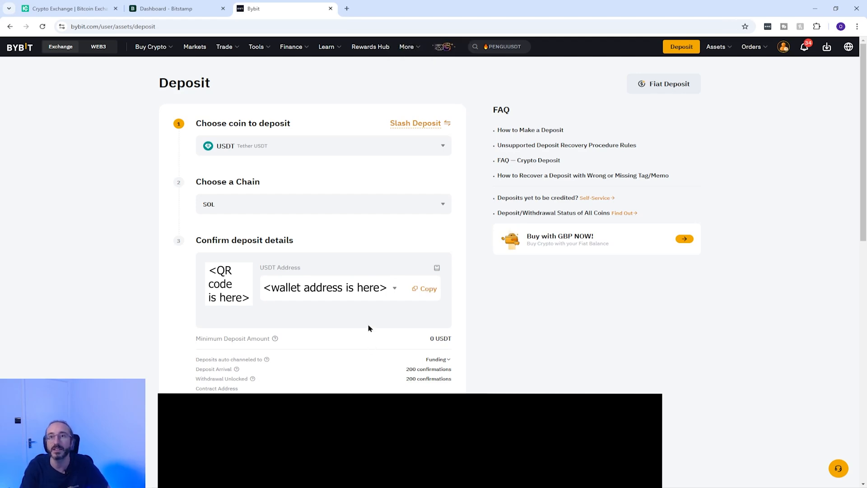
pyautogui.moveTo(356, 308)
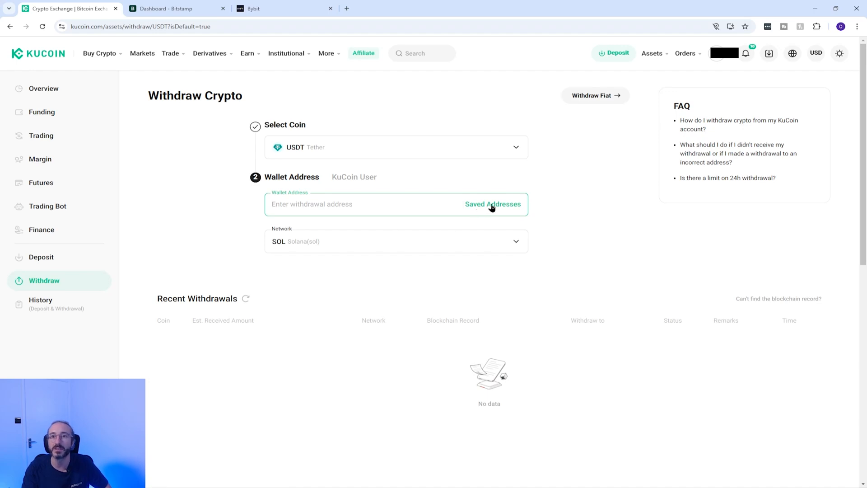
# - Check Saved Addresses, dismiss the empty list, and use the pasted Bybit address as destination
pyautogui.click(491, 204)
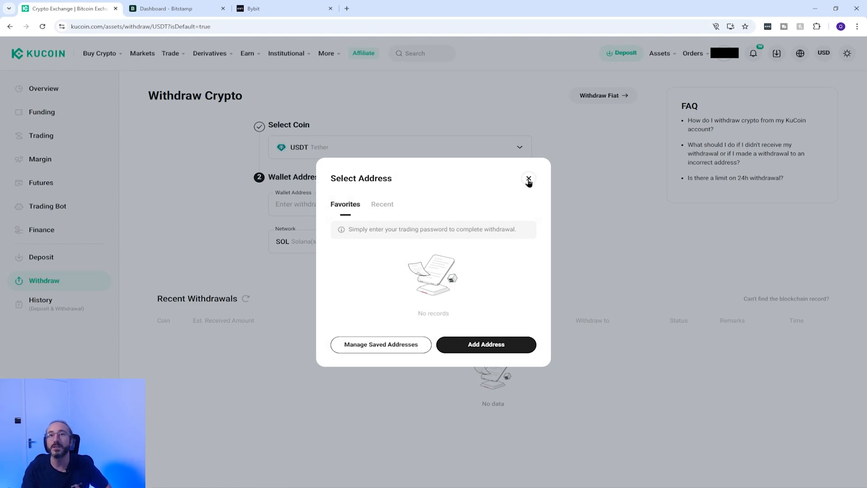
pyautogui.click(528, 178)
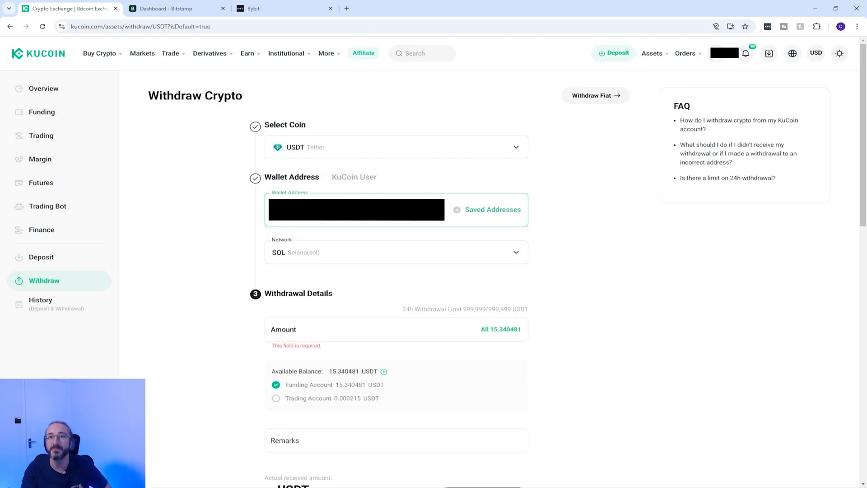
pyautogui.moveTo(395, 262)
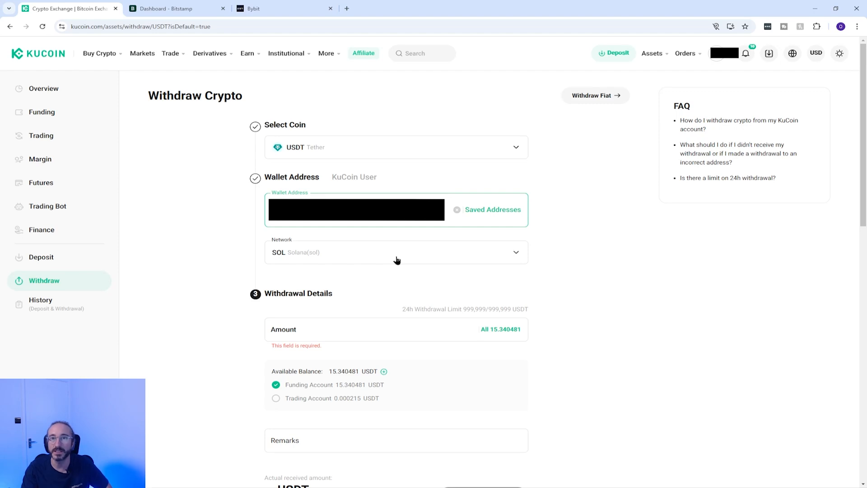
# - Enter a 10 USDT amount, showing 9 USDT received after the 1 USDT fee
pyautogui.scroll(-3)
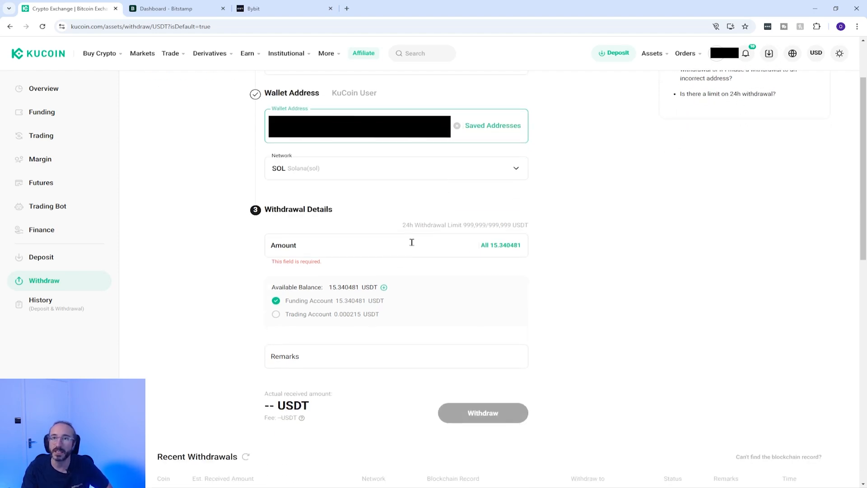
pyautogui.write('10')
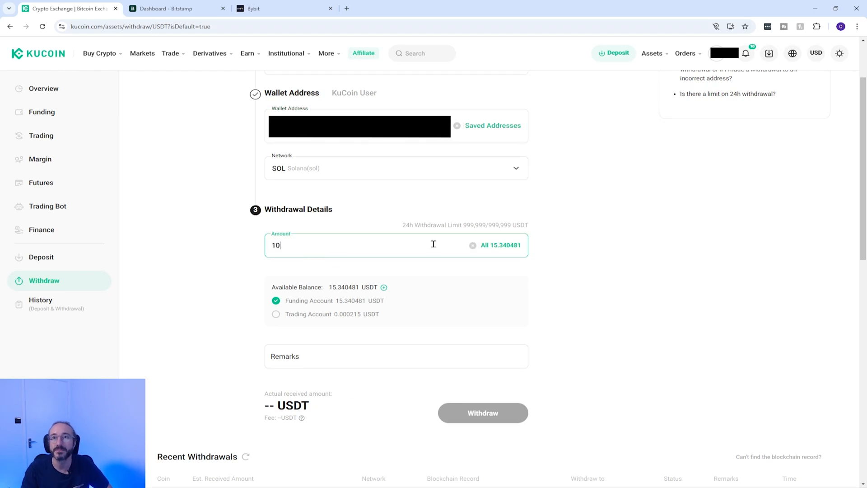
pyautogui.write('0')
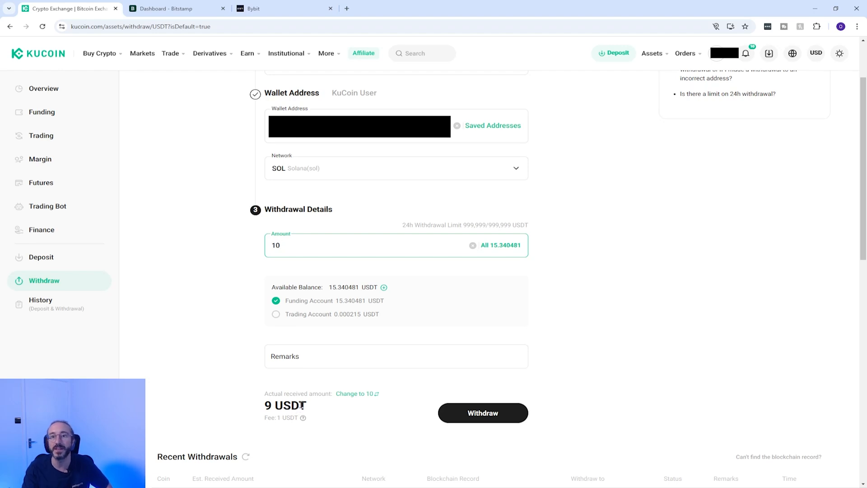
pyautogui.moveTo(297, 377)
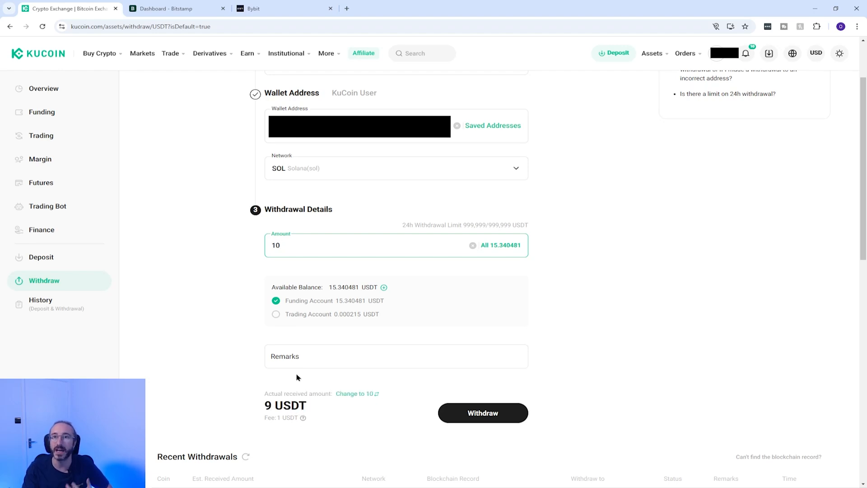
pyautogui.moveTo(324, 377)
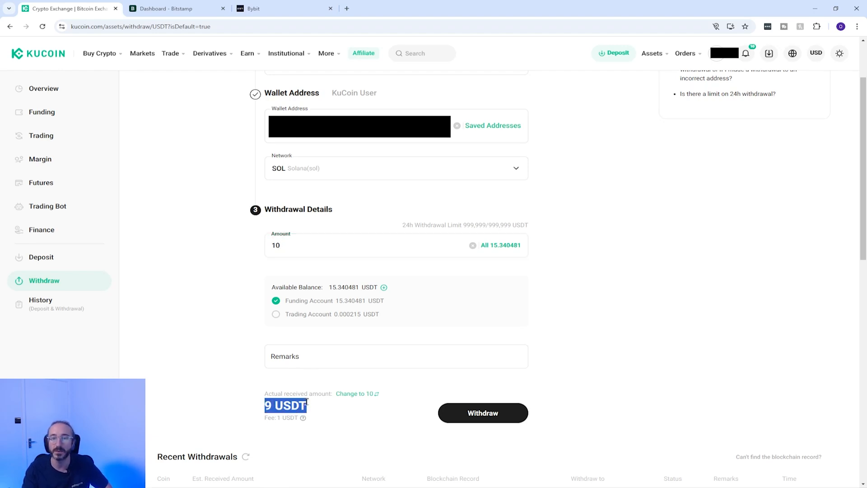
pyautogui.click(395, 356)
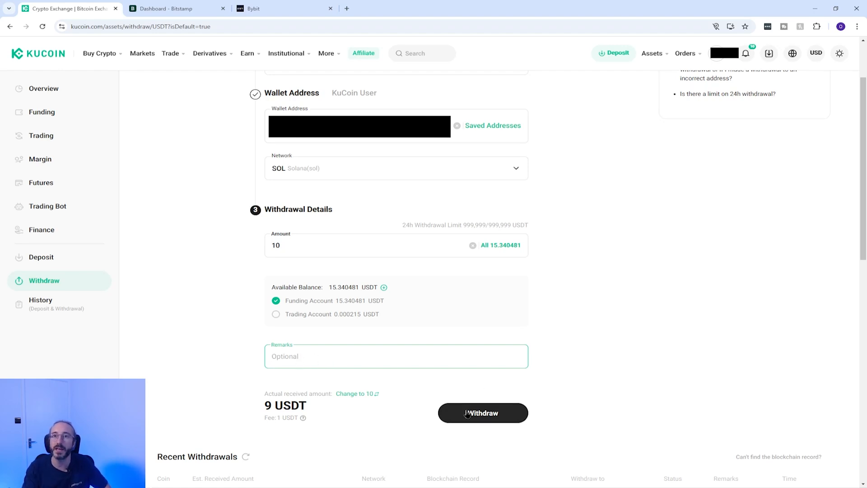
# - Submit the 10 USDT SOL withdrawal and confirm it, reaching Security Verification
pyautogui.click(481, 413)
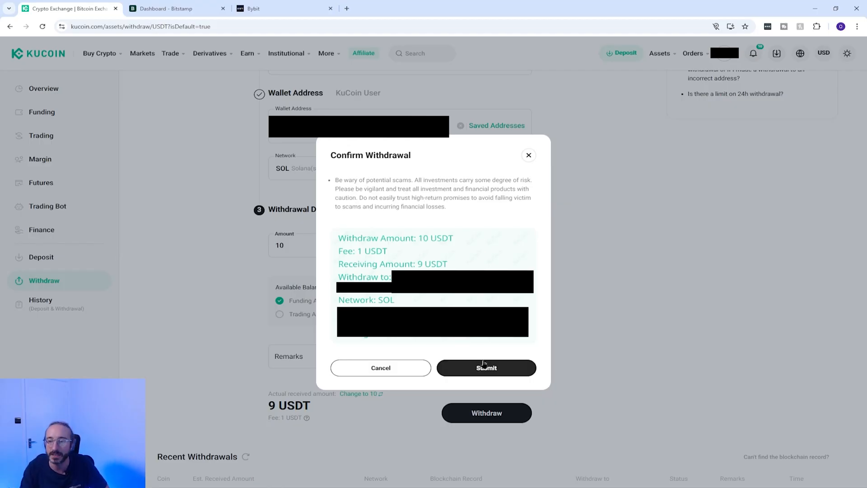
pyautogui.click(486, 367)
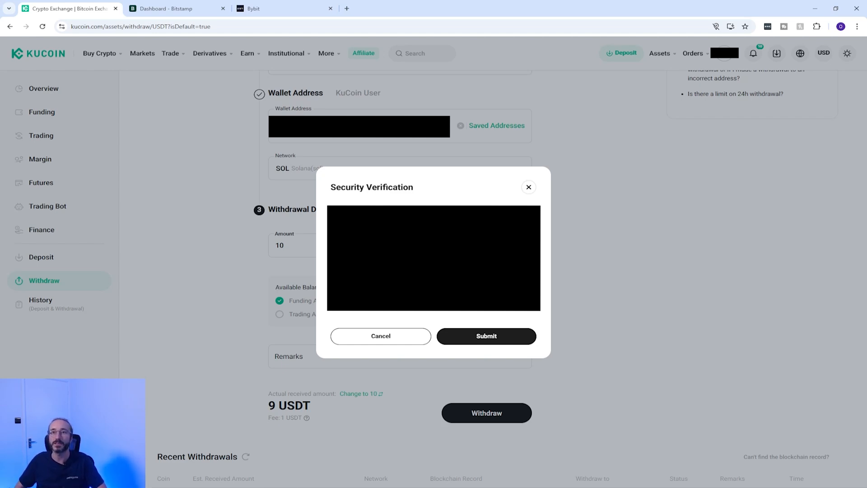
pyautogui.moveTo(354, 197)
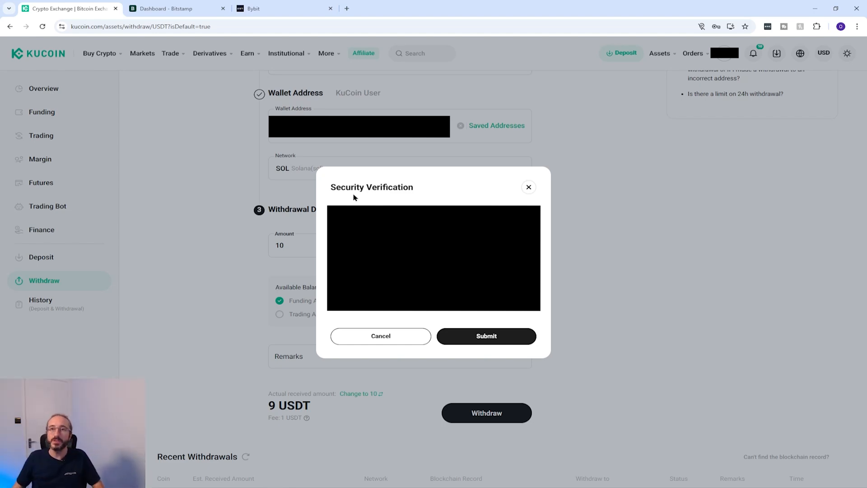